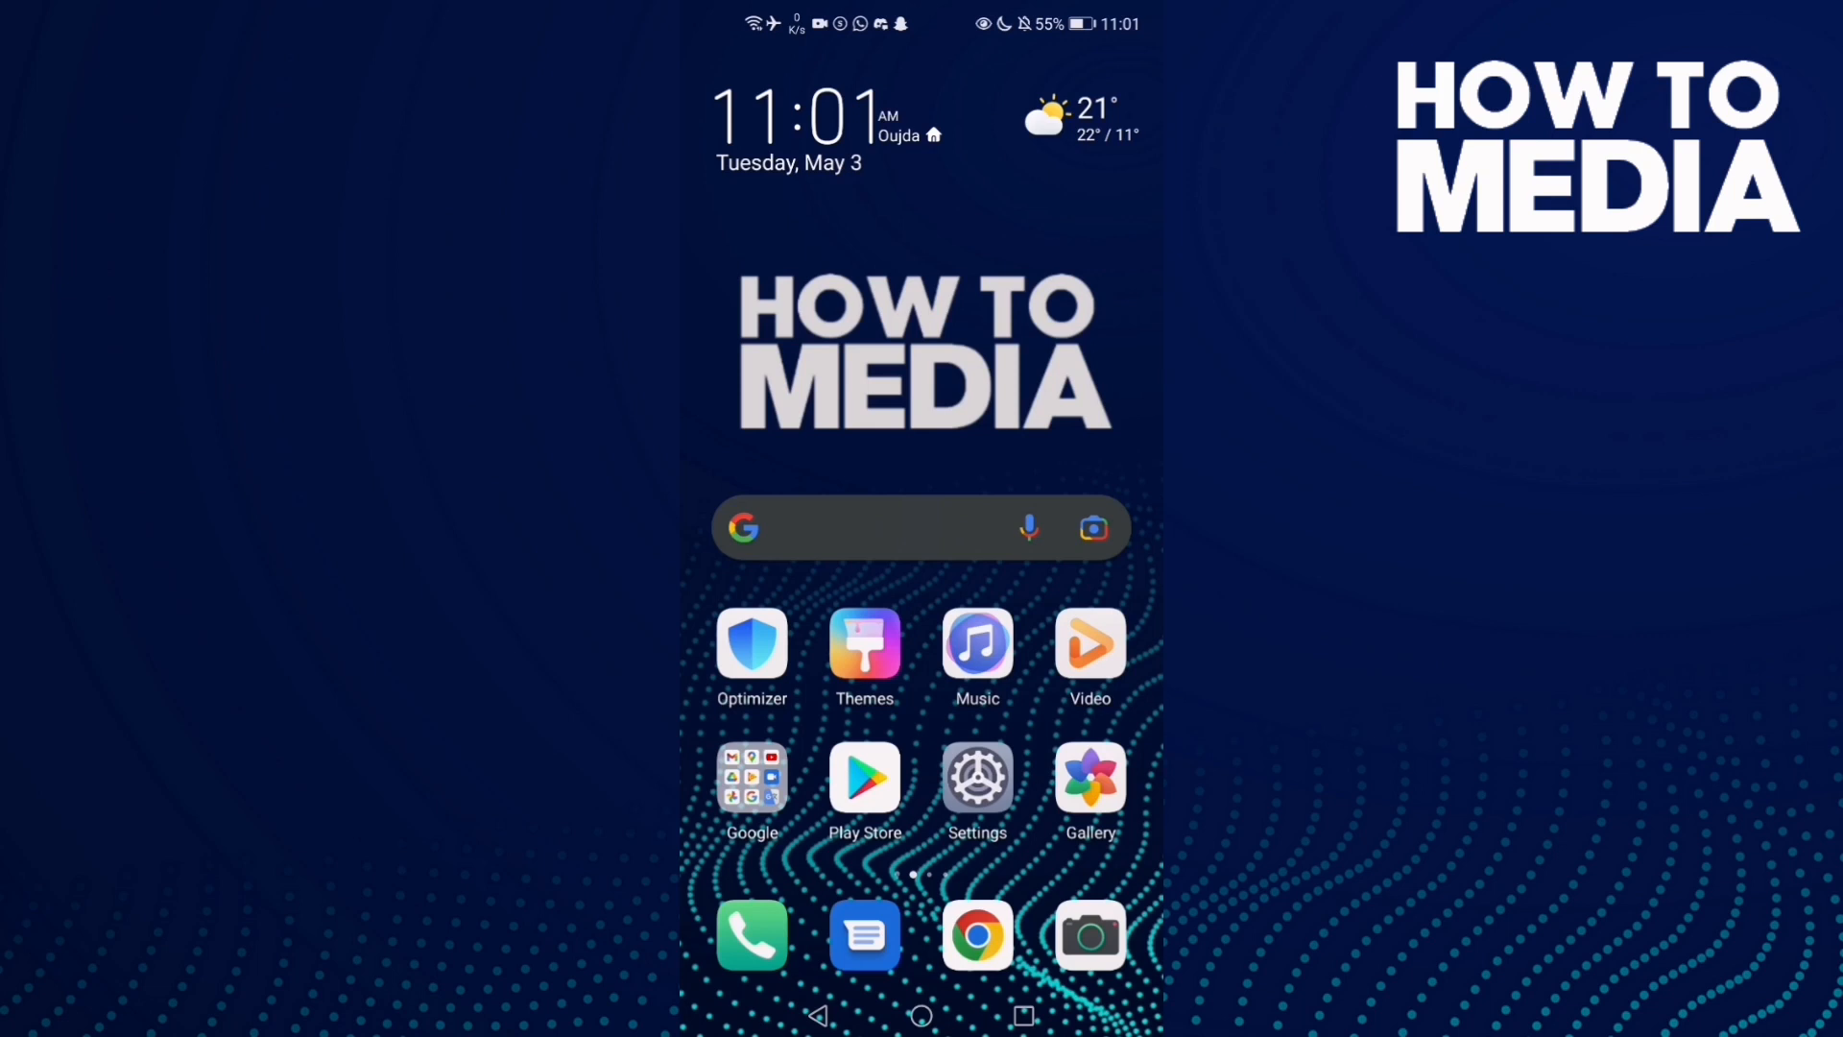
Step: Launch Facebook from the home screen and reach Settings & privacy via the menu
scroll("left", 3)
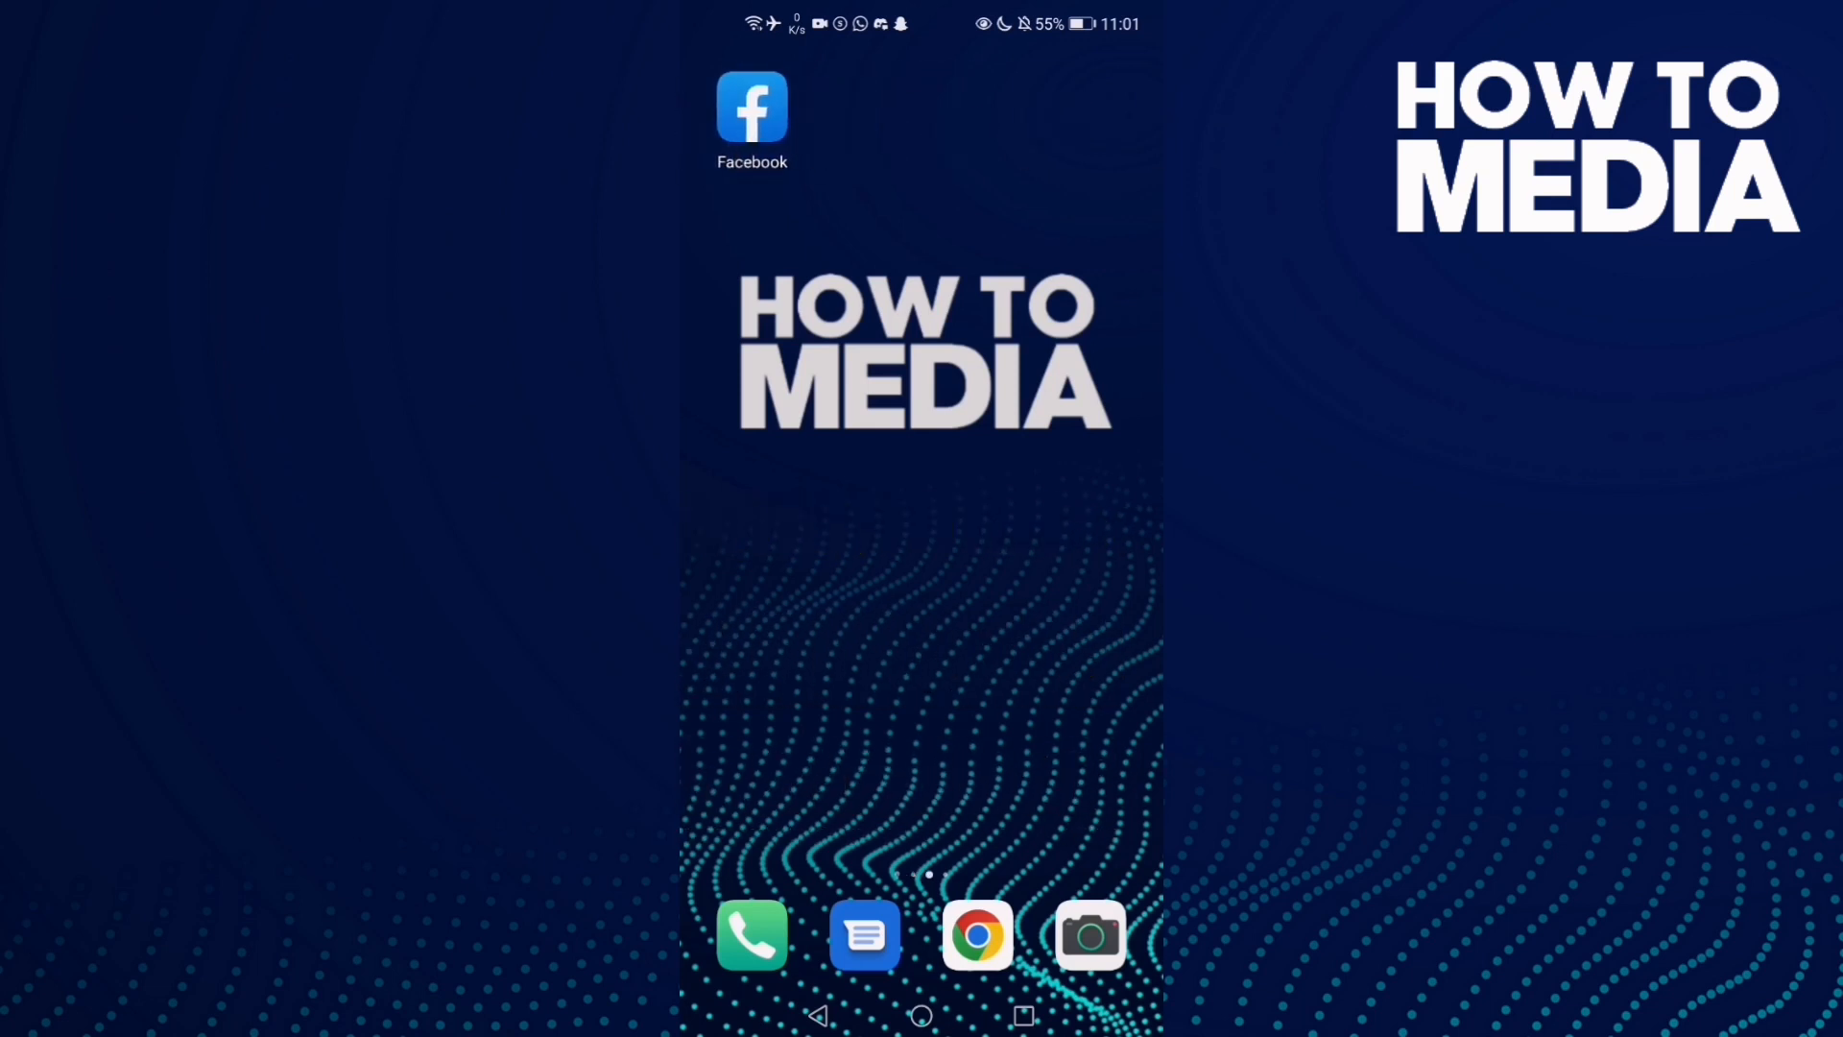
left_click(751, 106)
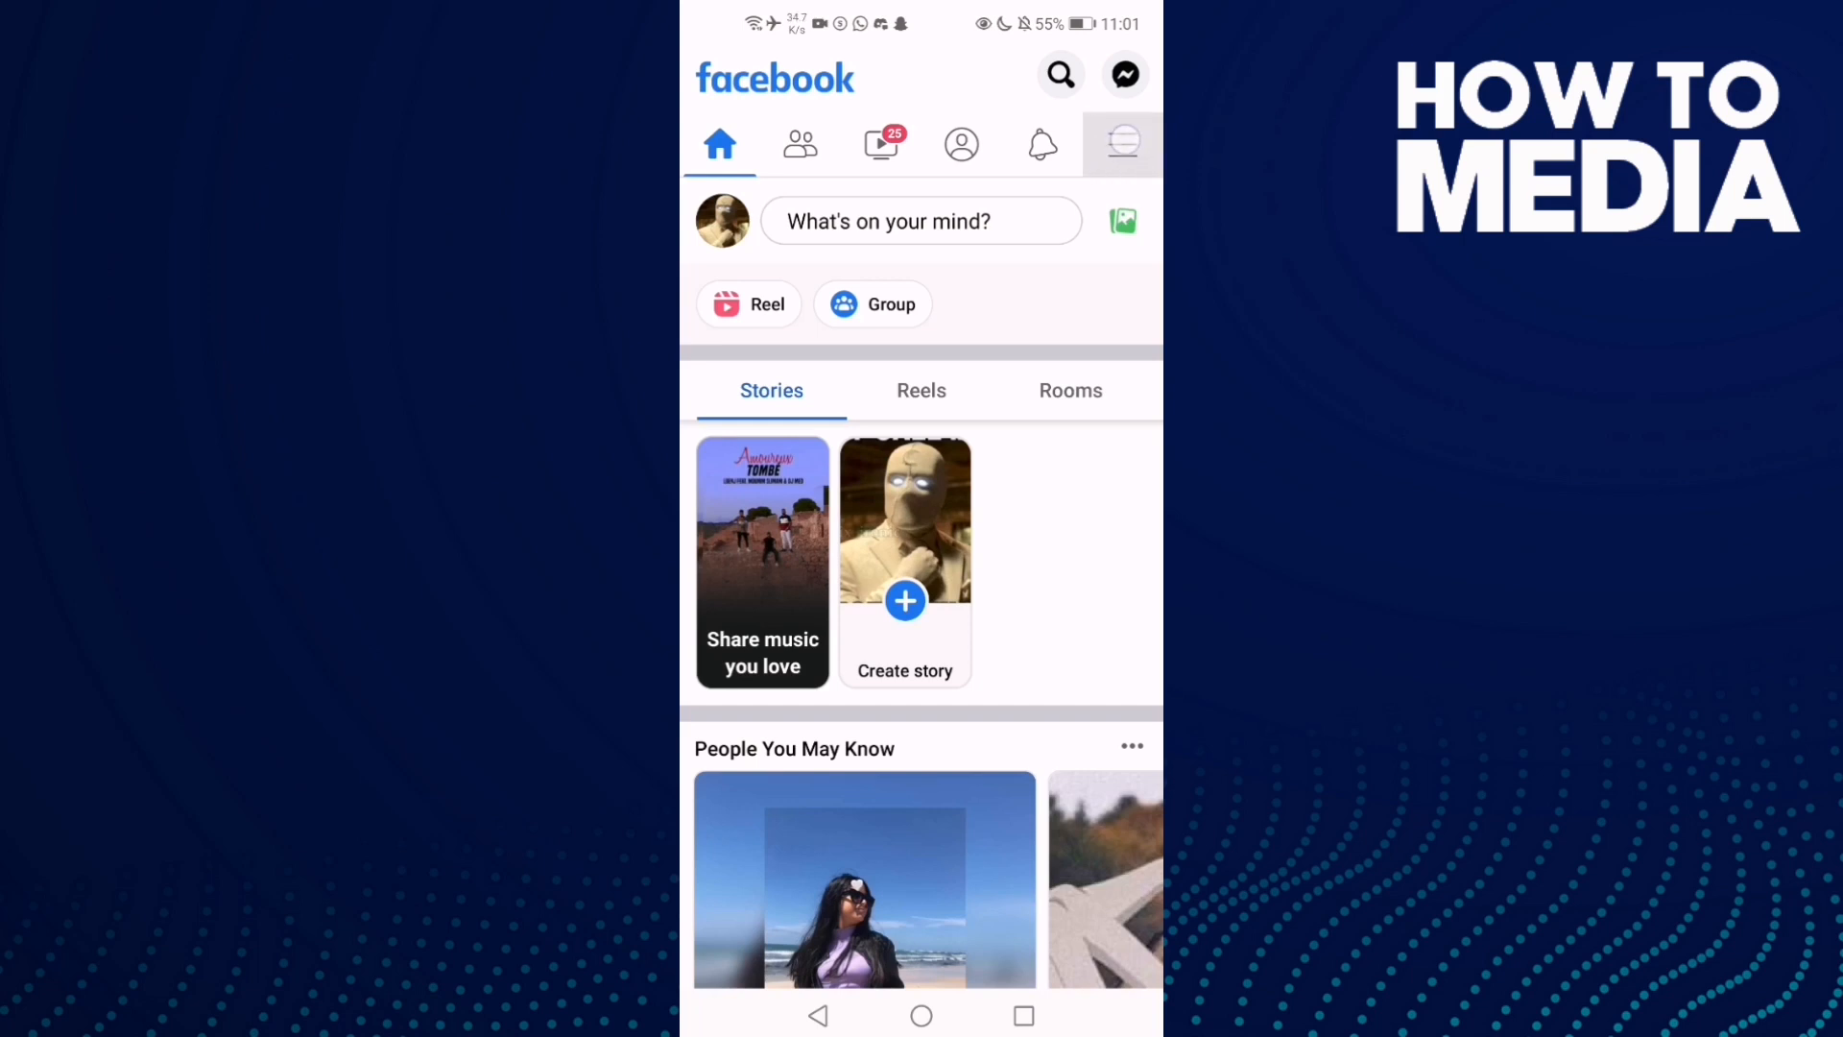
left_click(1121, 144)
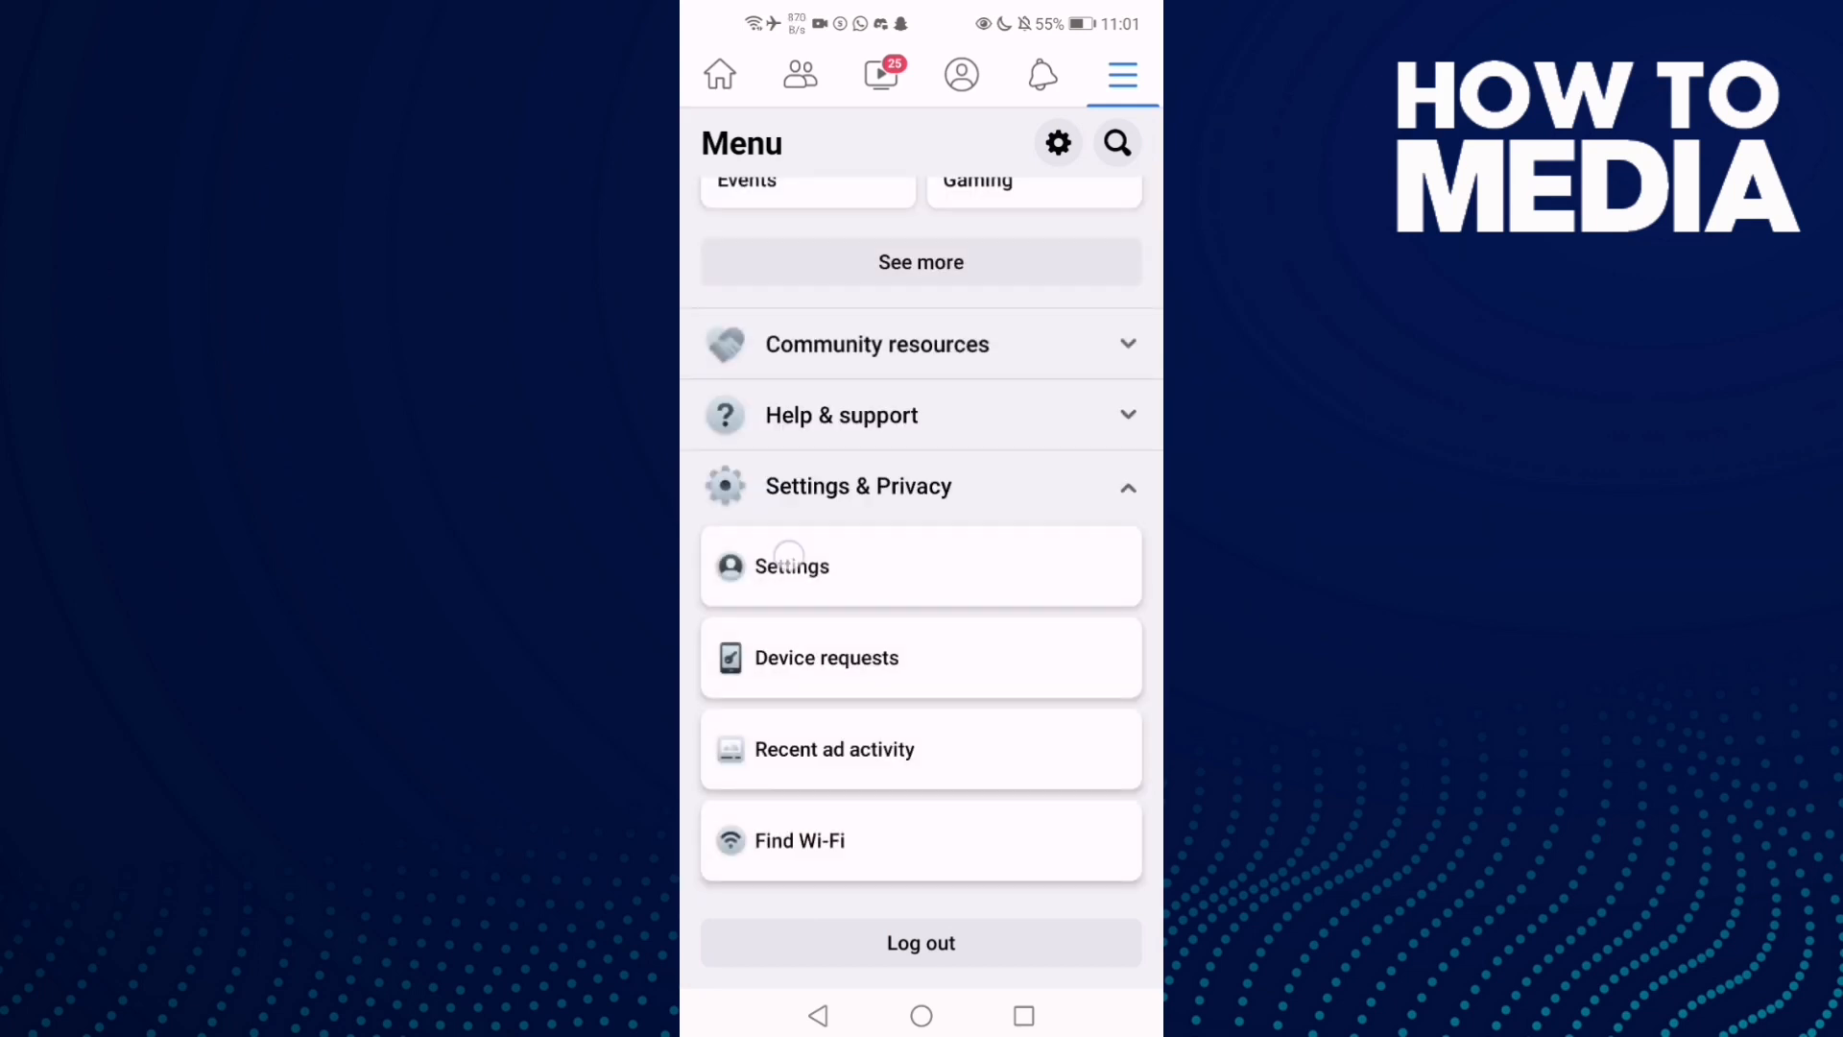
left_click(792, 565)
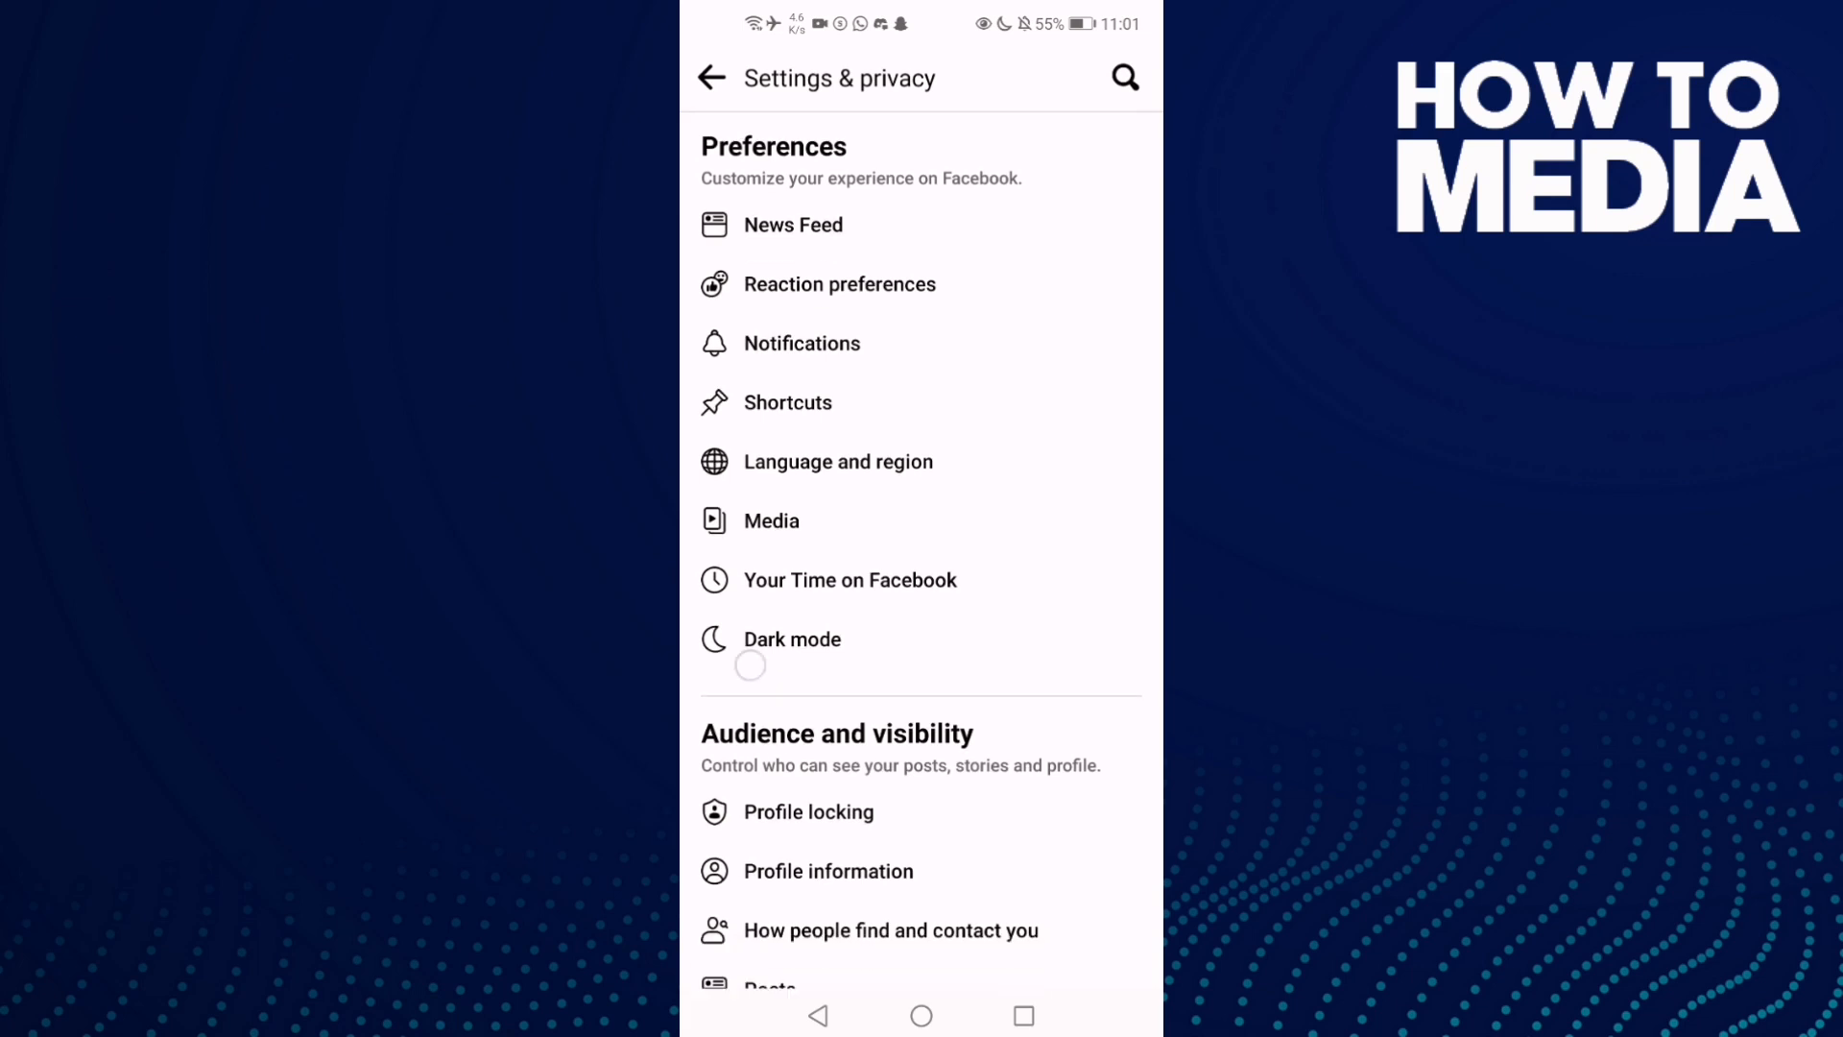
Step: Scroll to Permissions and enter the Upload contacts settings page
scroll("down", 3)
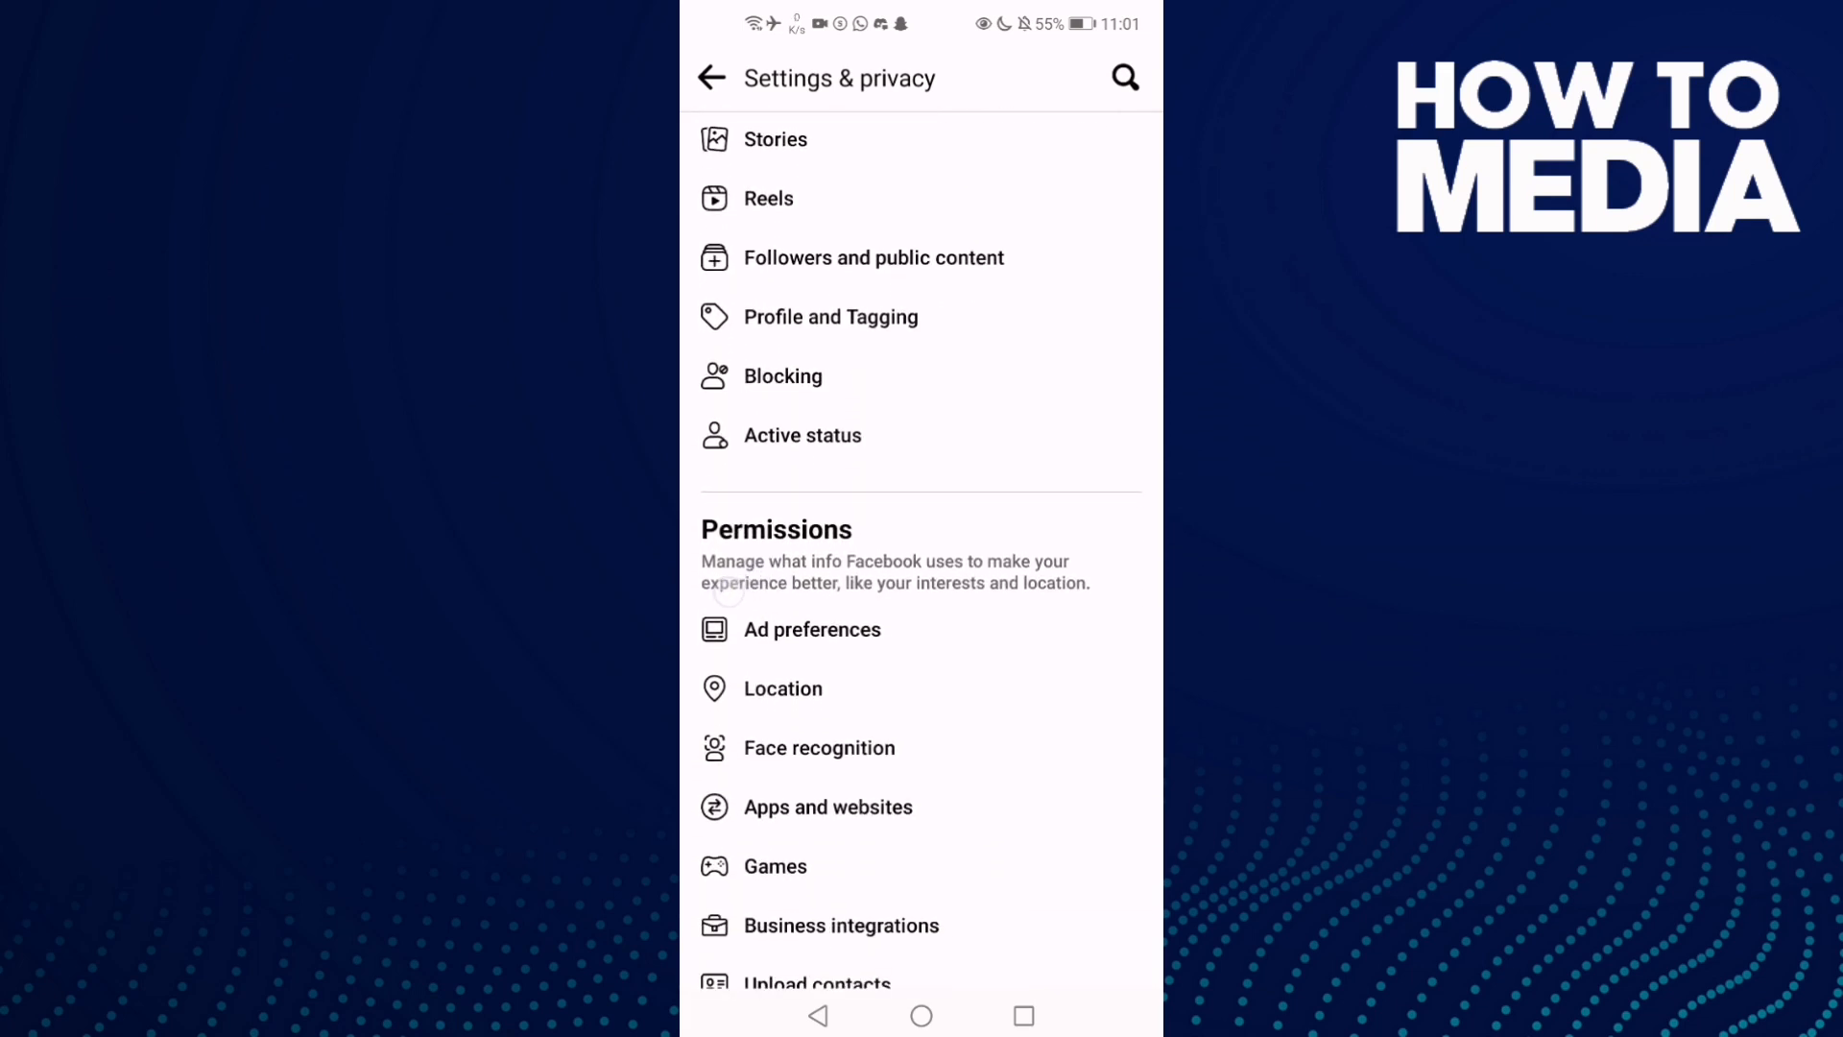
scroll("down", 3)
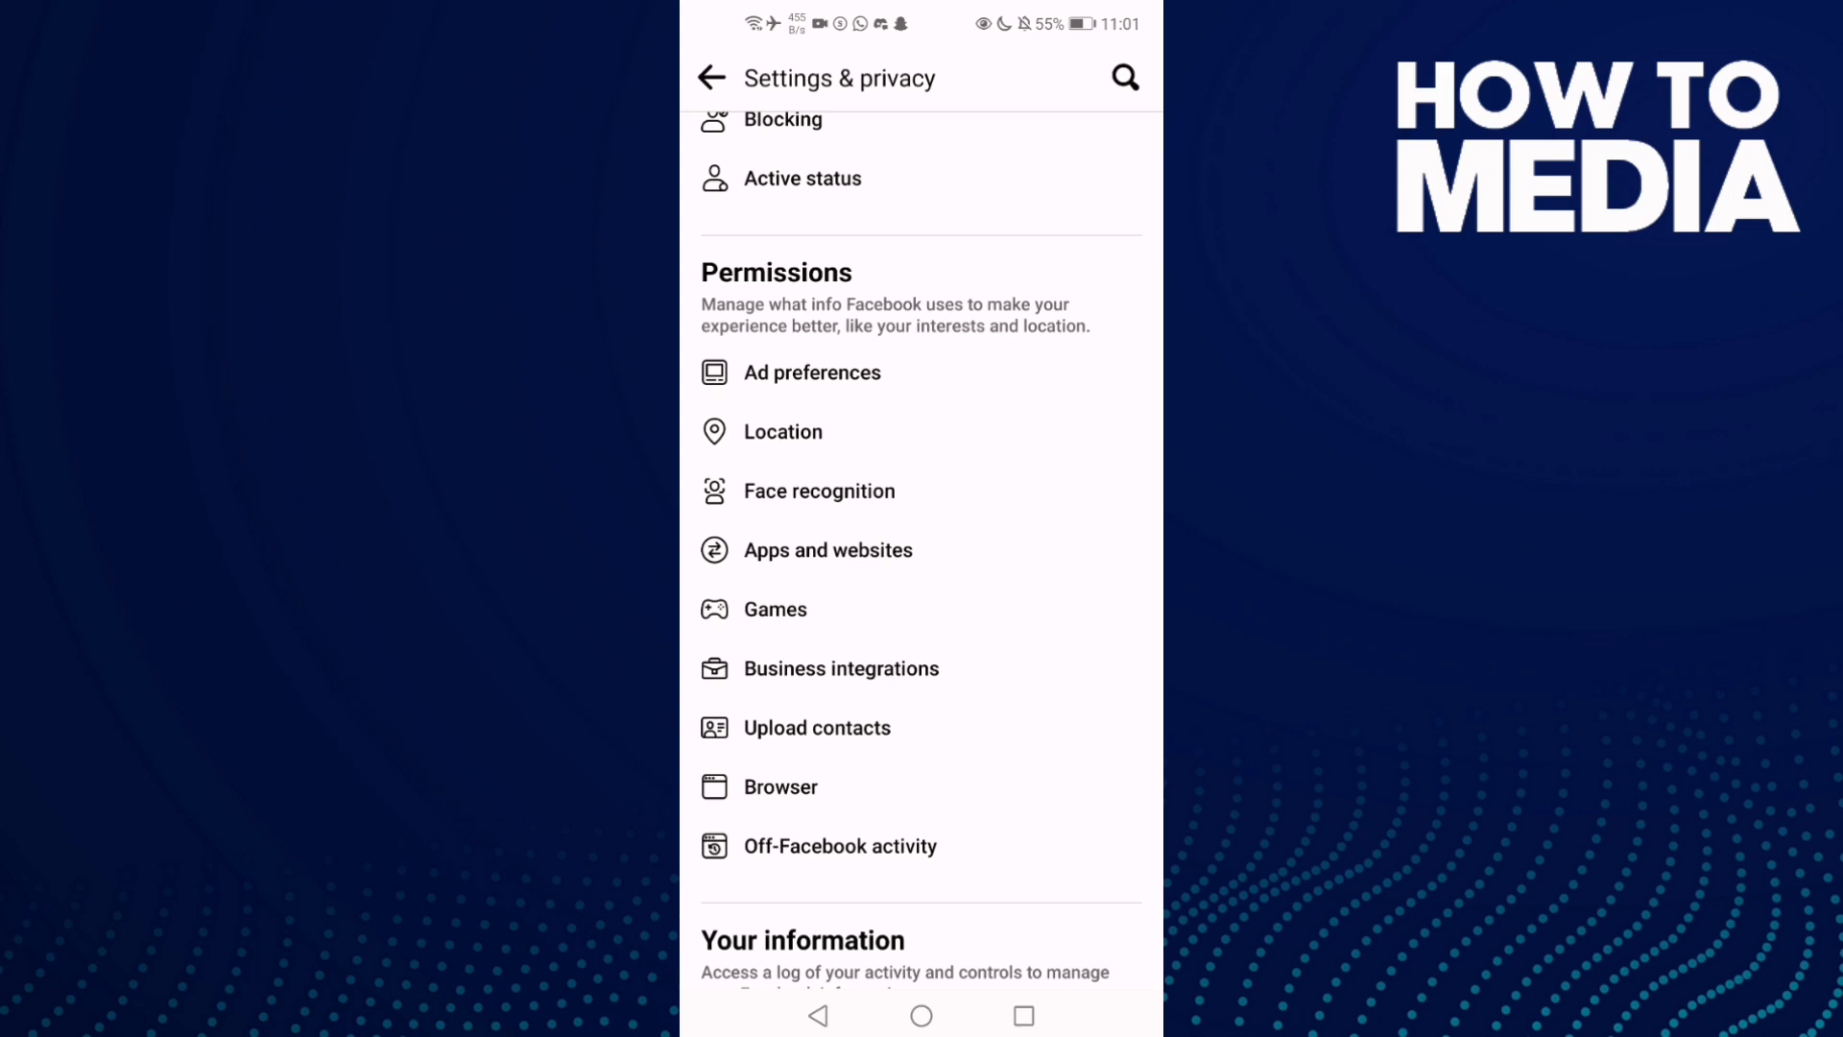
left_click(816, 727)
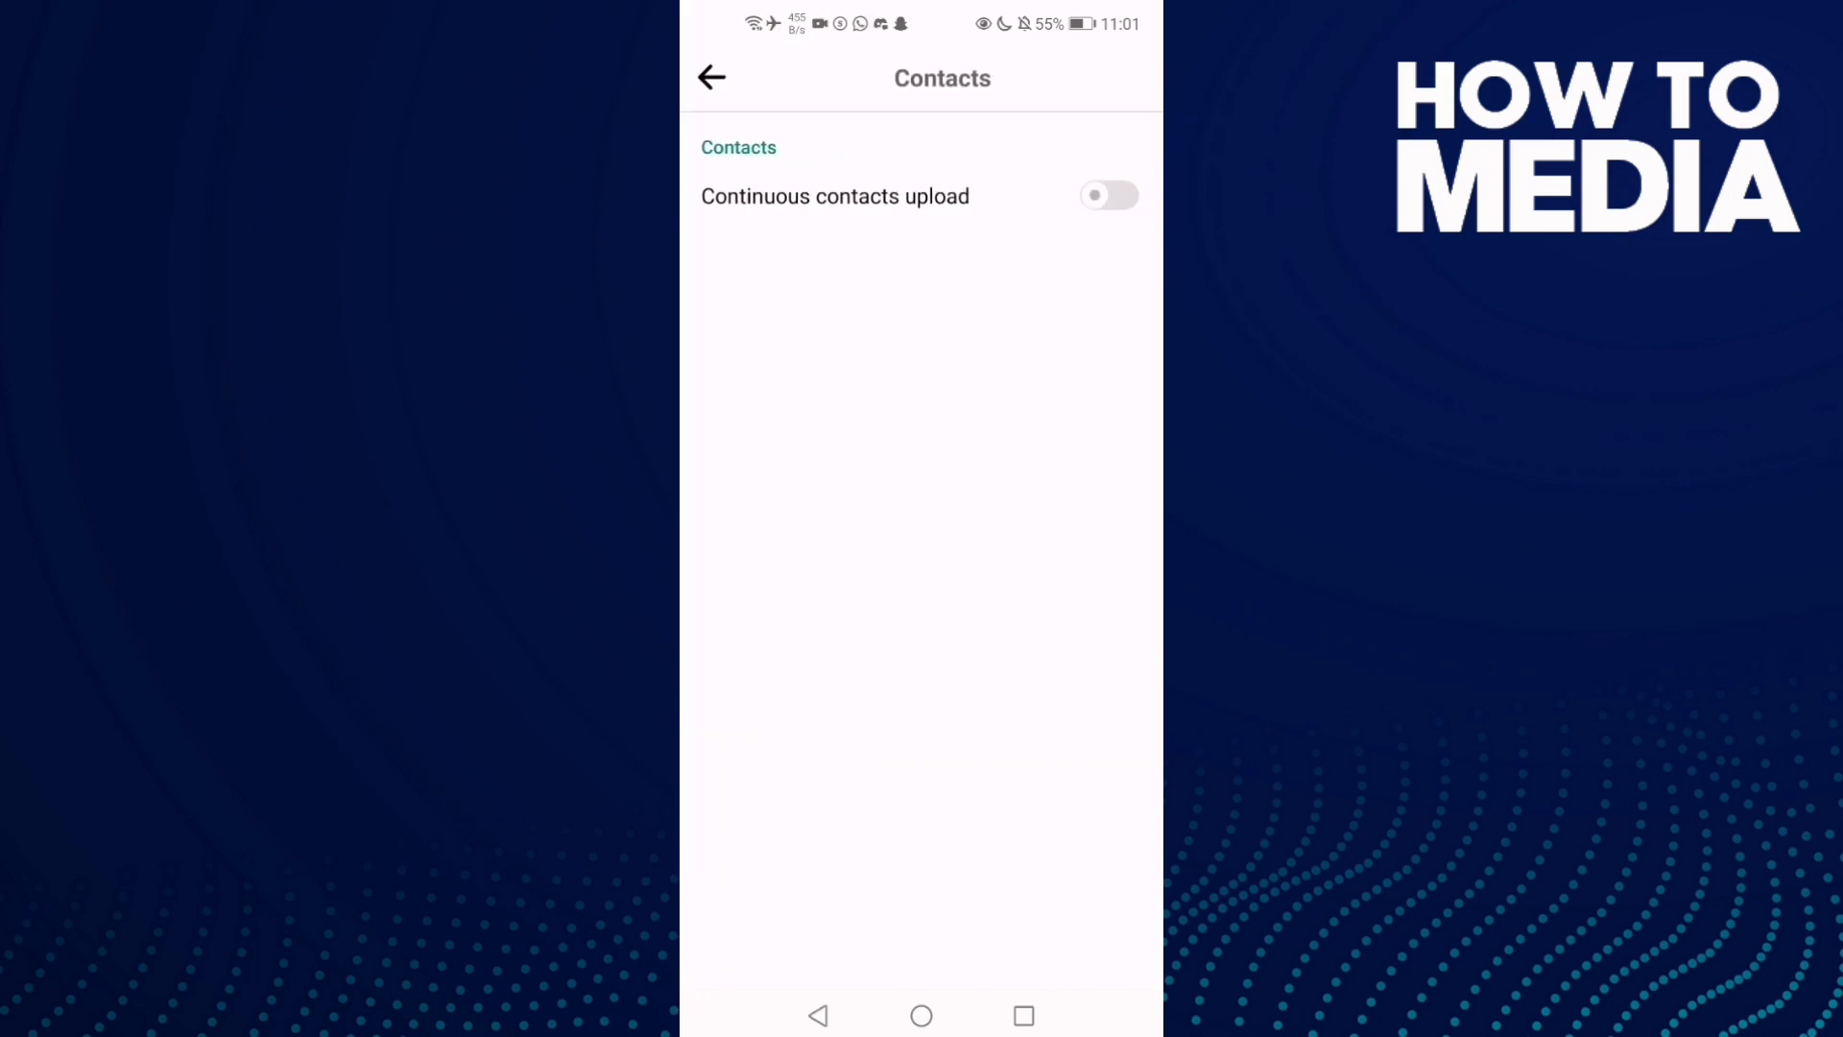
Step: Switch Continuous contacts upload on and confirm Get started on Find Friends
left_click(711, 77)
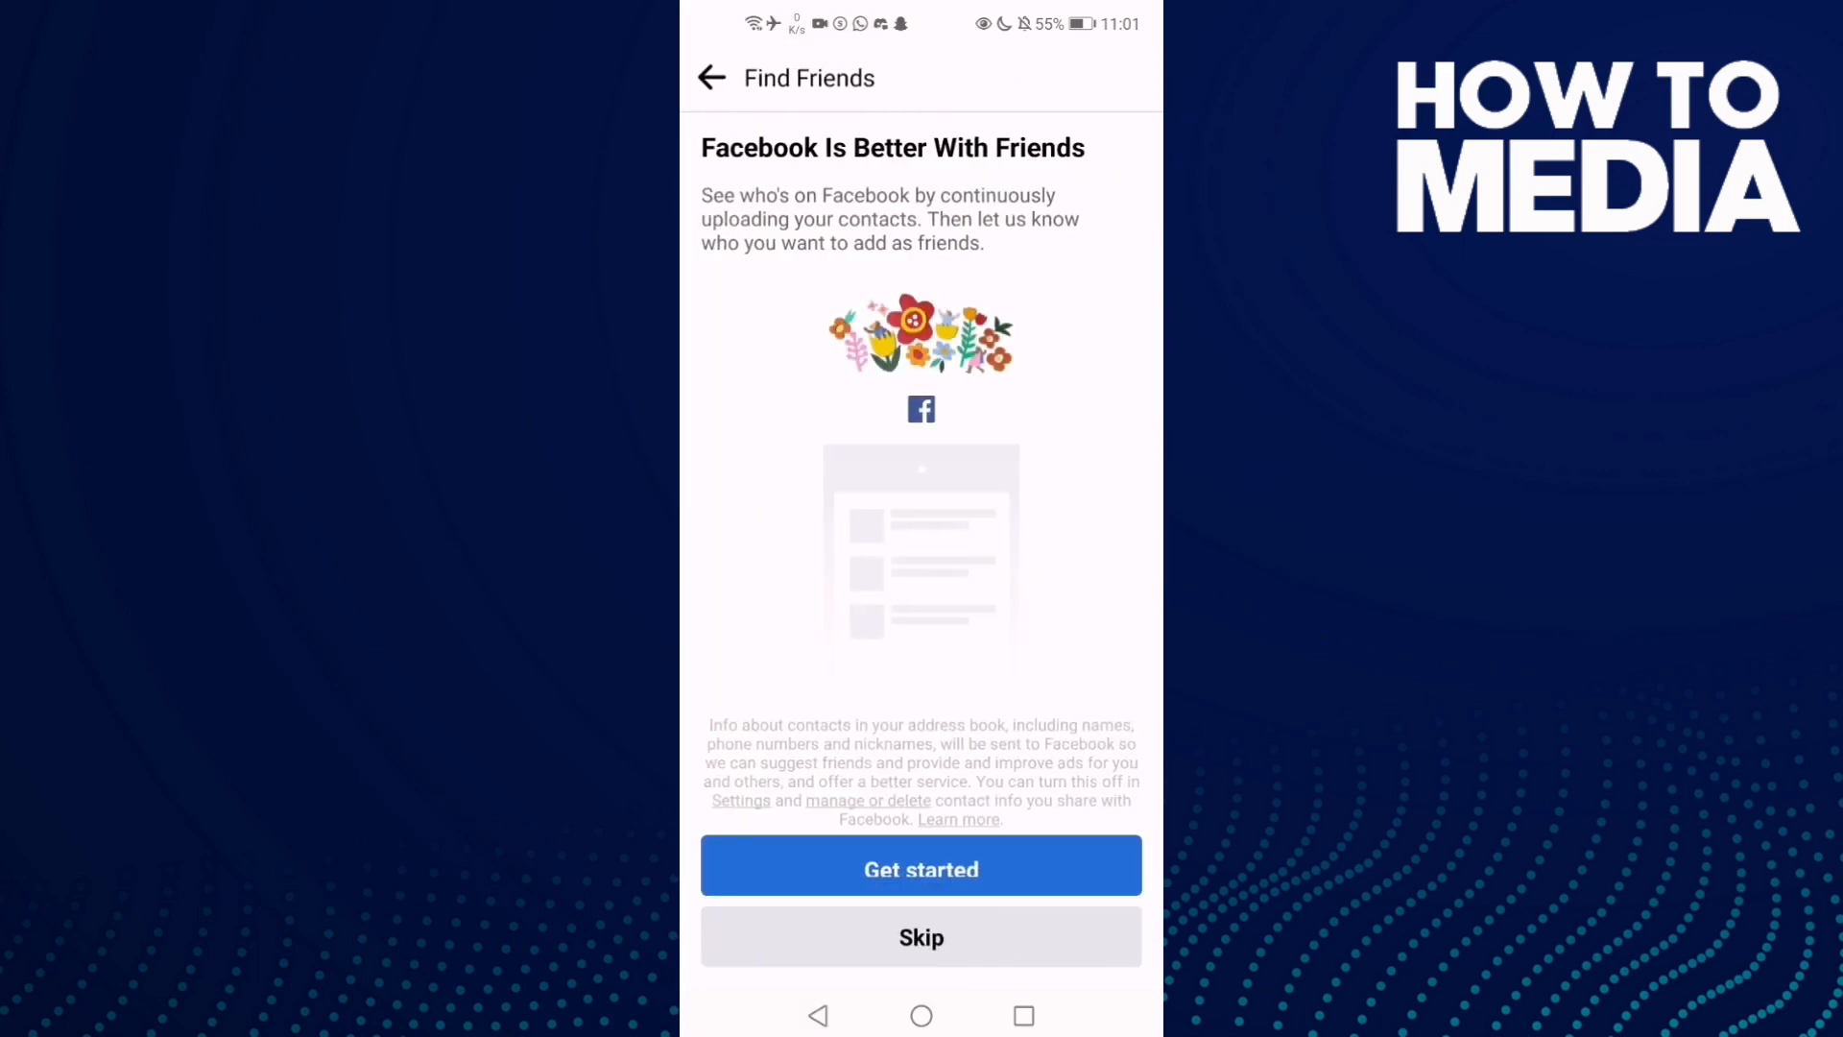
left_click(919, 867)
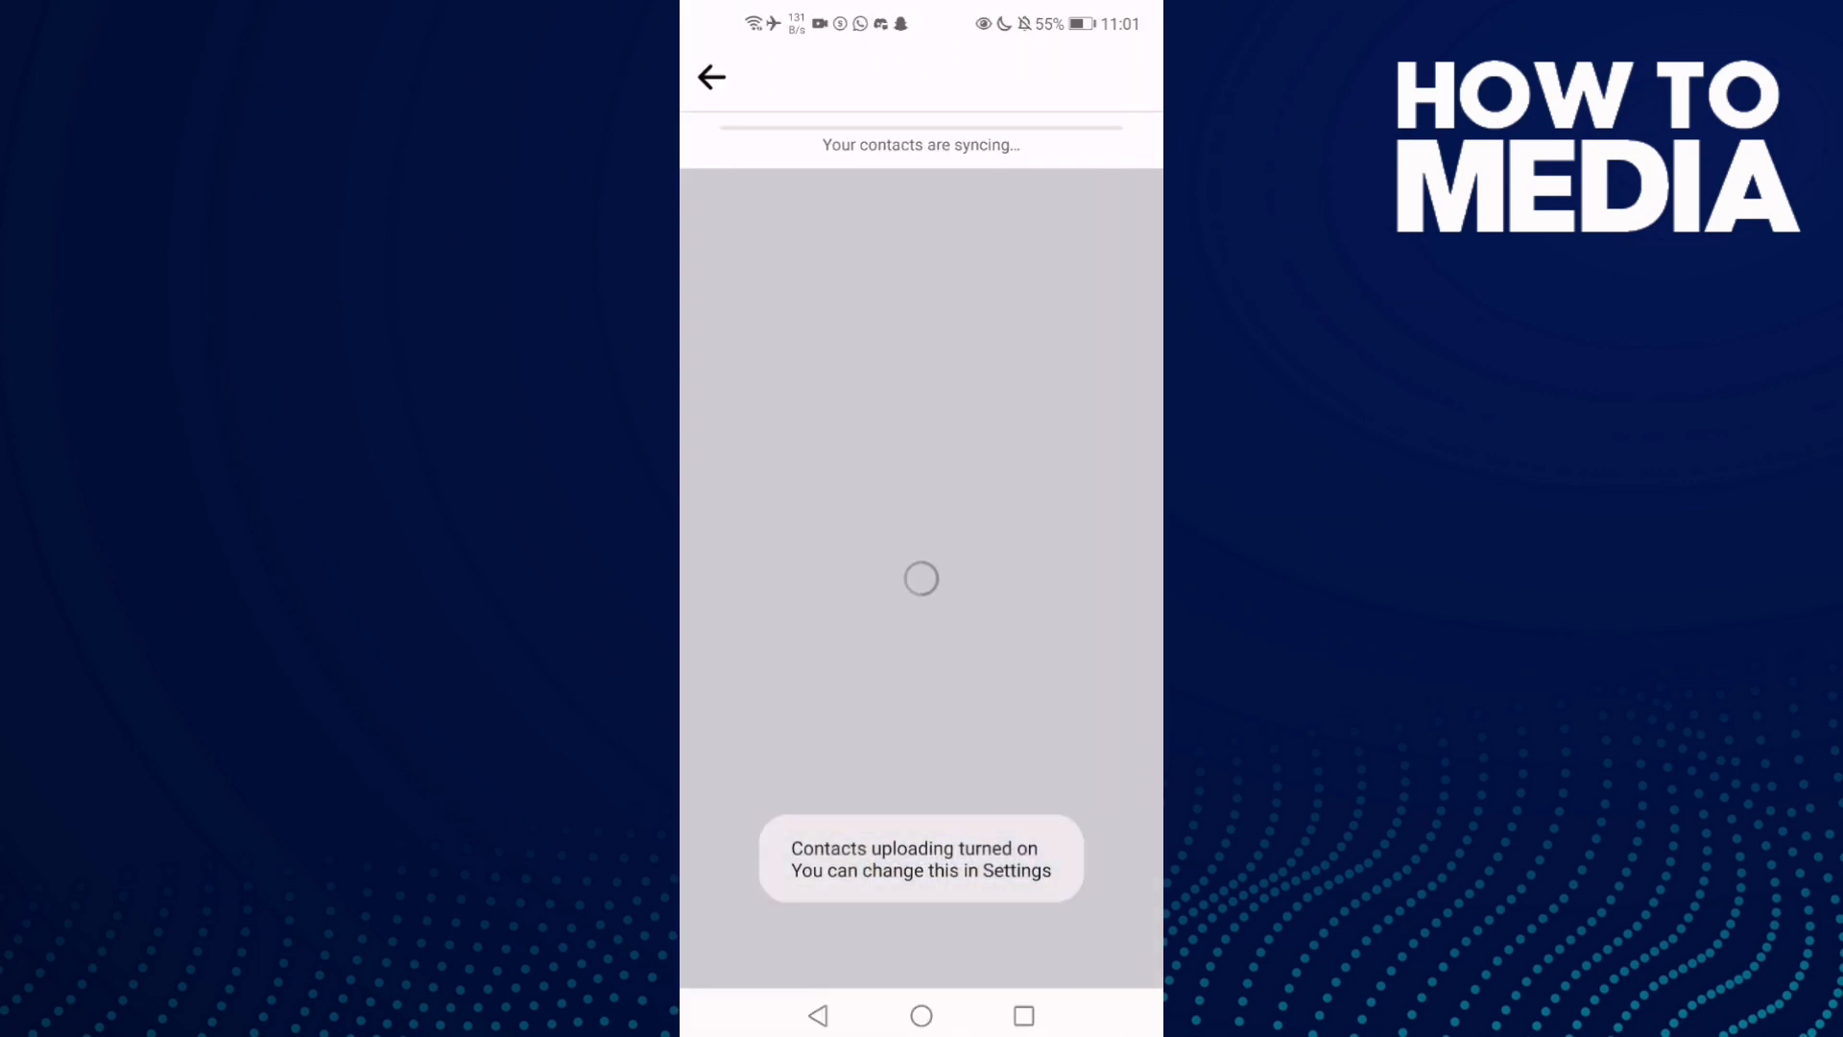